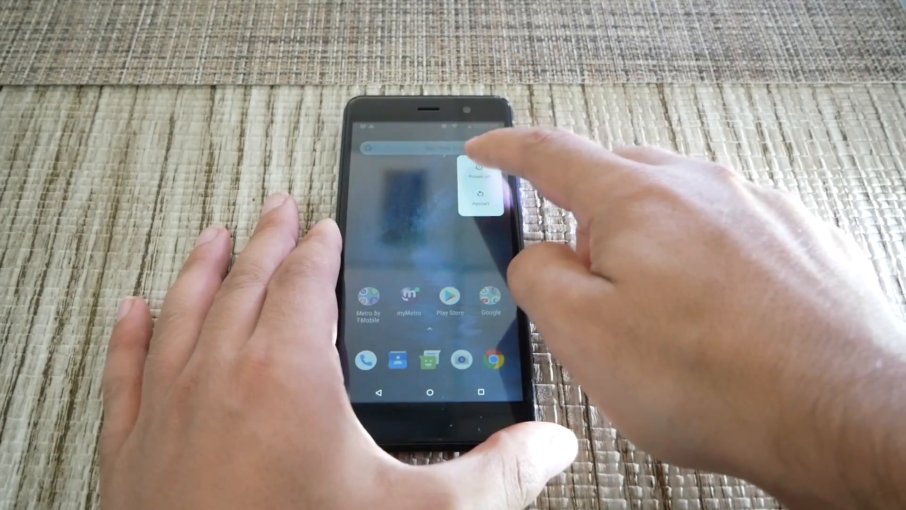
Power off the phone using Power off in the power menu.
{"action": "left_click", "coordinate": [480, 168]}
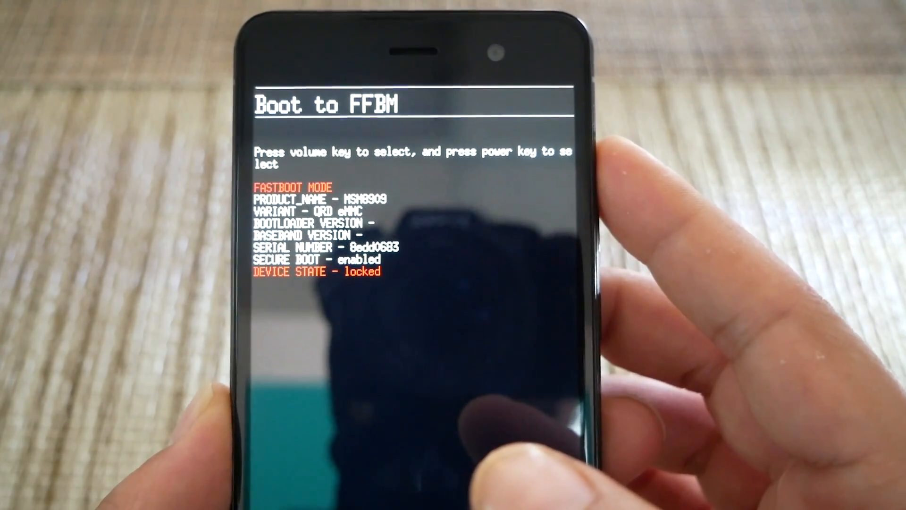
Step through the bootloader boot options toward Recovery mode with Volume Down.
{"action": "key", "text": "VolumeDown"}
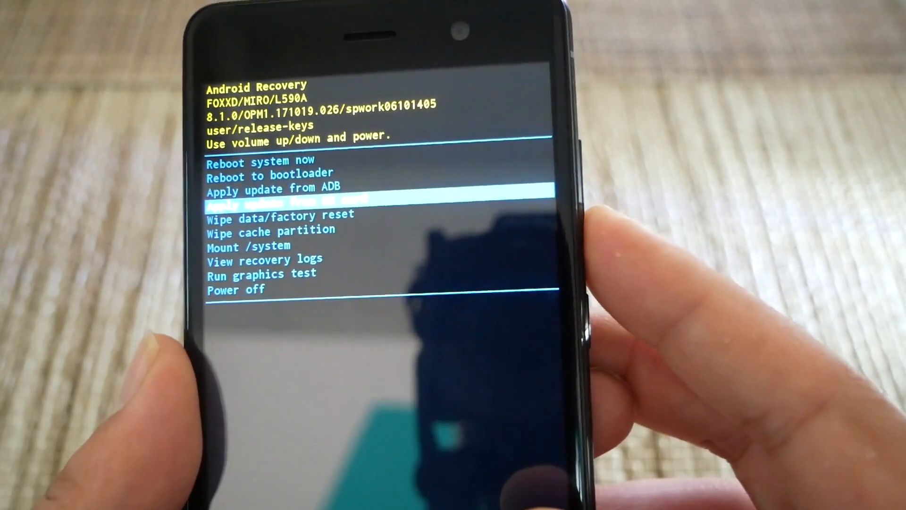
Move the recovery menu highlight down to 'Wipe data/factory reset'.
{"action": "key", "text": "VolumeDown"}
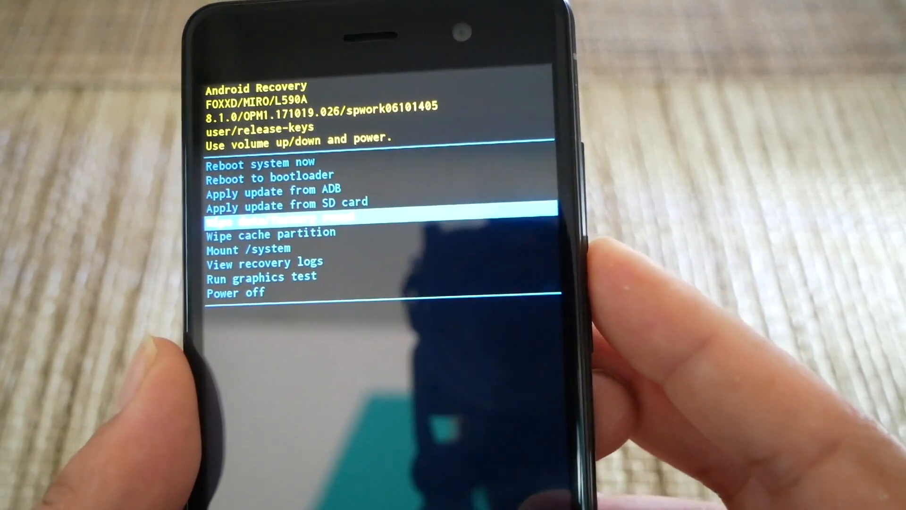